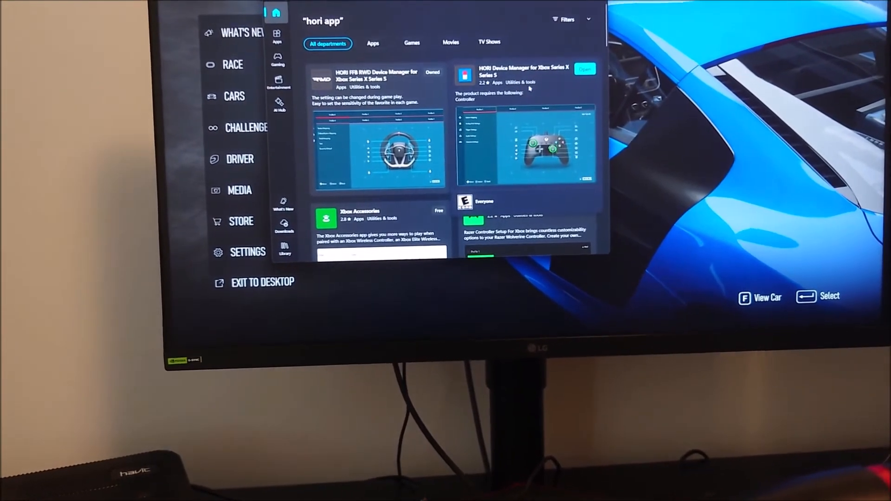
# - Open the HORI Device Manager search result and launch the app from its product page
pyautogui.click(521, 74)
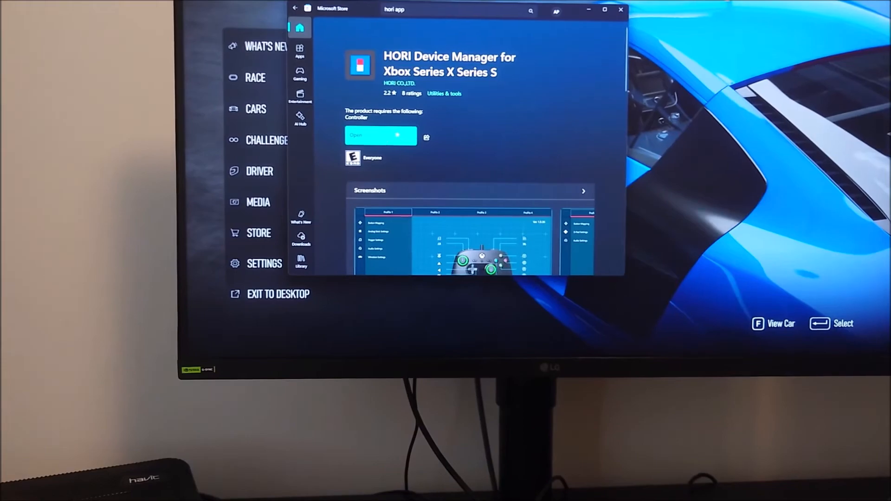
pyautogui.click(381, 137)
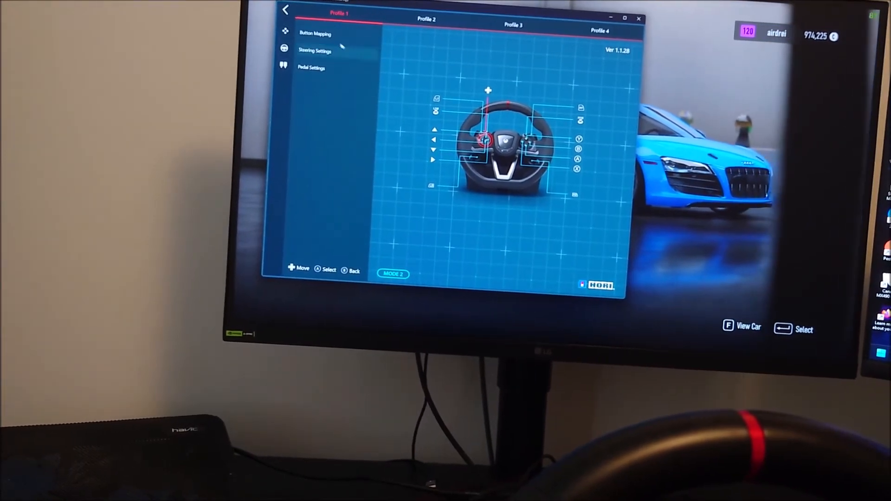
# - Open the Steering Settings page showing 270° output range, dead zone and sensitivity
pyautogui.click(315, 51)
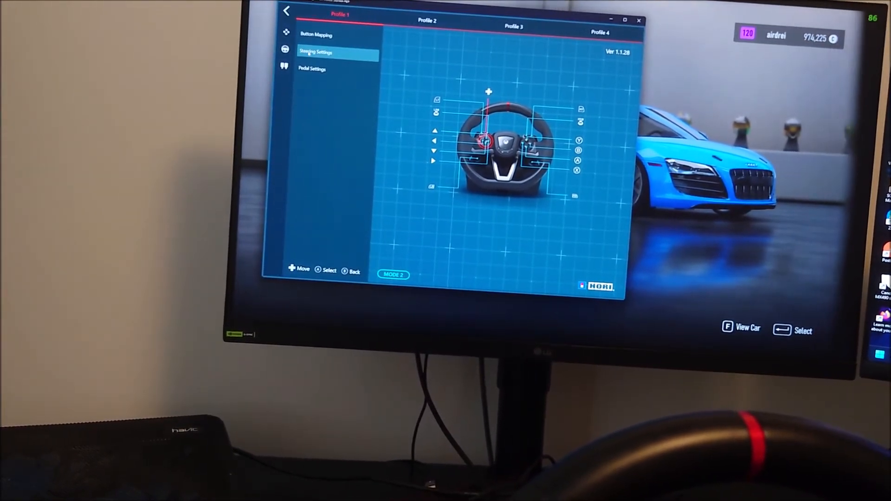
pyautogui.click(316, 52)
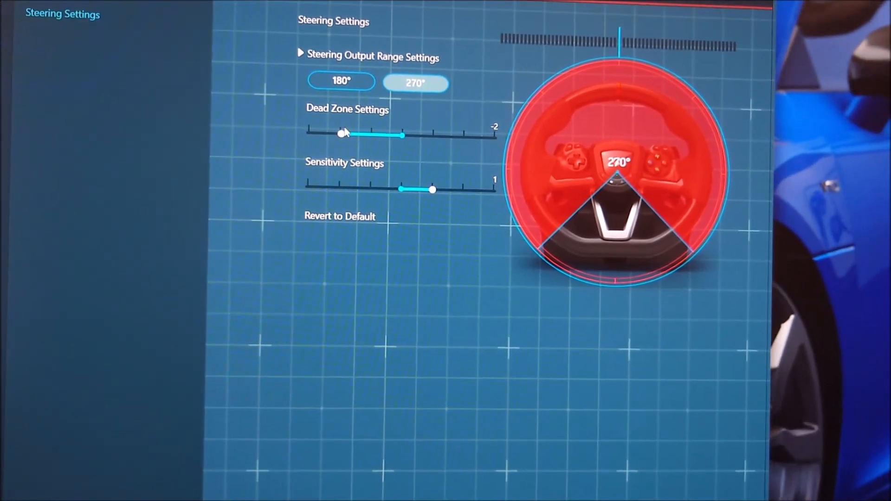
pyautogui.moveTo(344, 134); pyautogui.dragTo(371, 131)
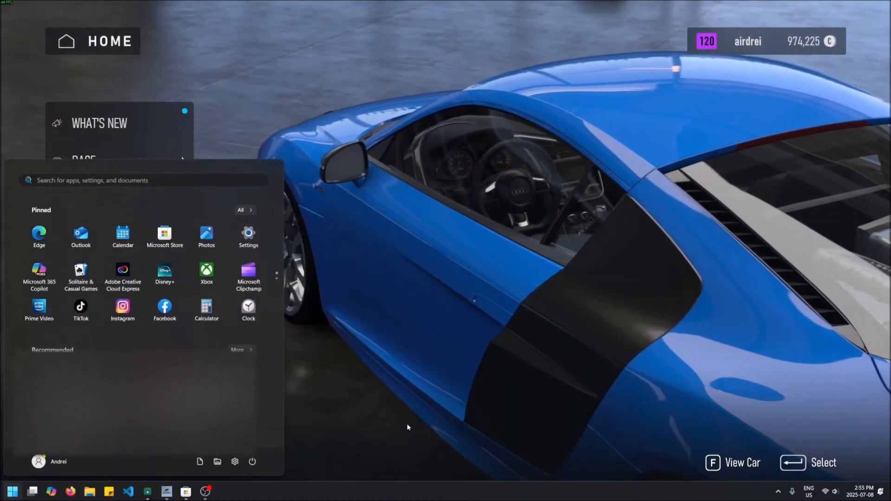
# - Launch Microsoft Store via a Start menu search and clear its previous search
pyautogui.click(142, 180)
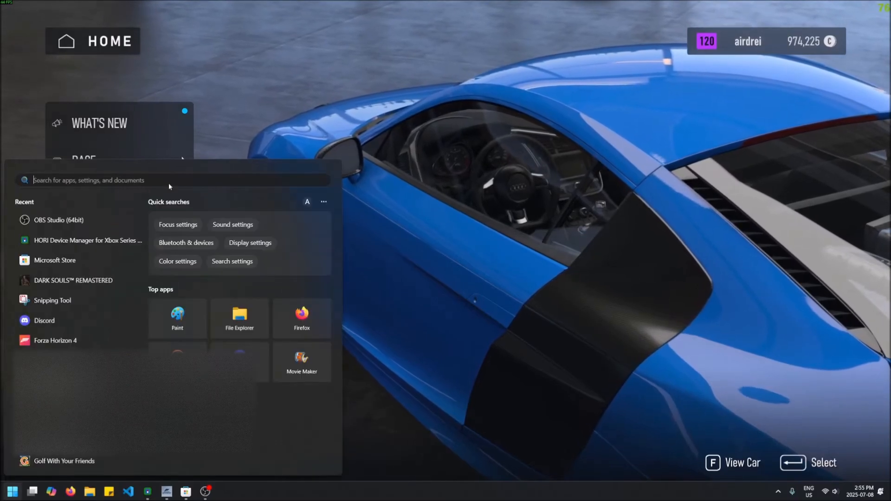
pyautogui.write('microsoft Store')
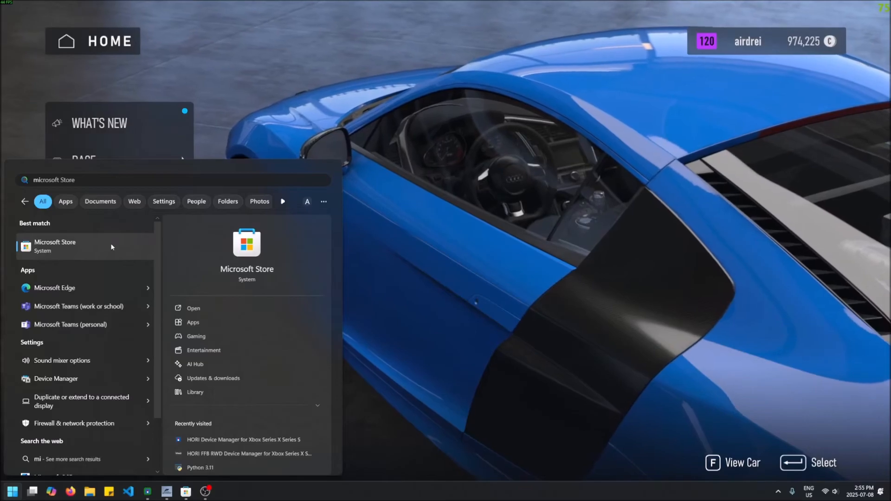
pyautogui.click(243, 439)
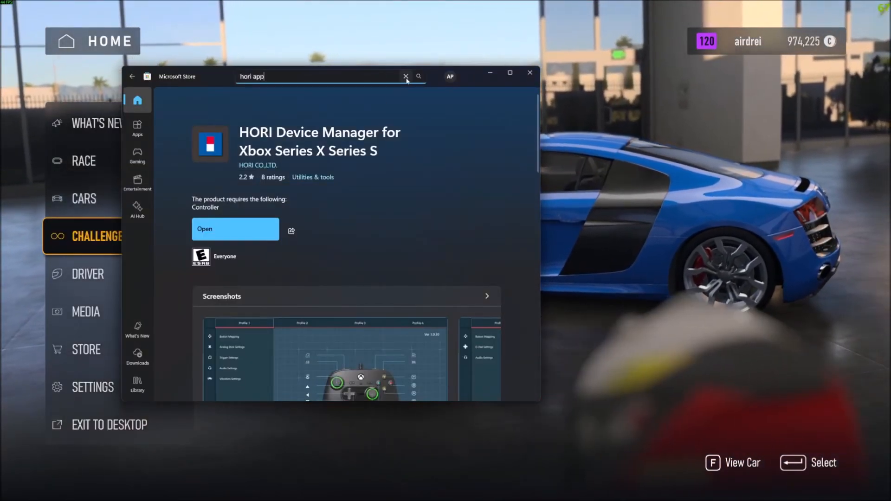
pyautogui.click(405, 76)
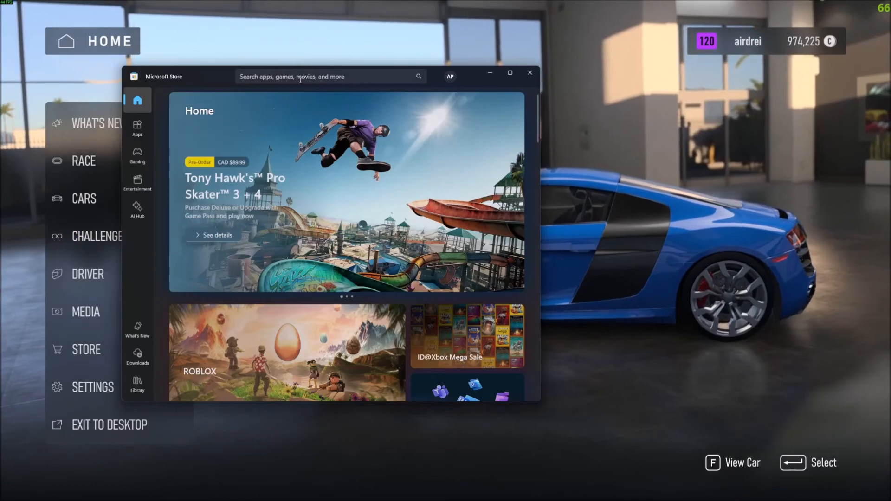
# - Rerun the recent 'hori app' store search and open the HORI Device Manager listing
pyautogui.click(327, 77)
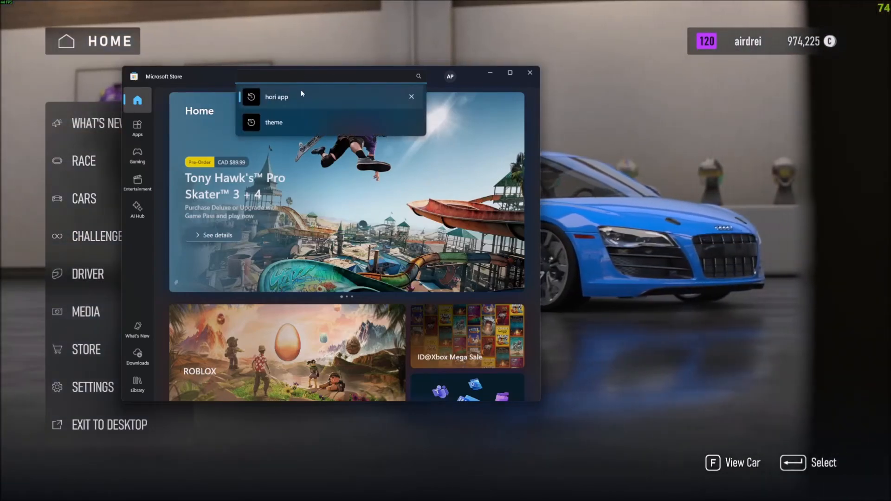
pyautogui.click(277, 97)
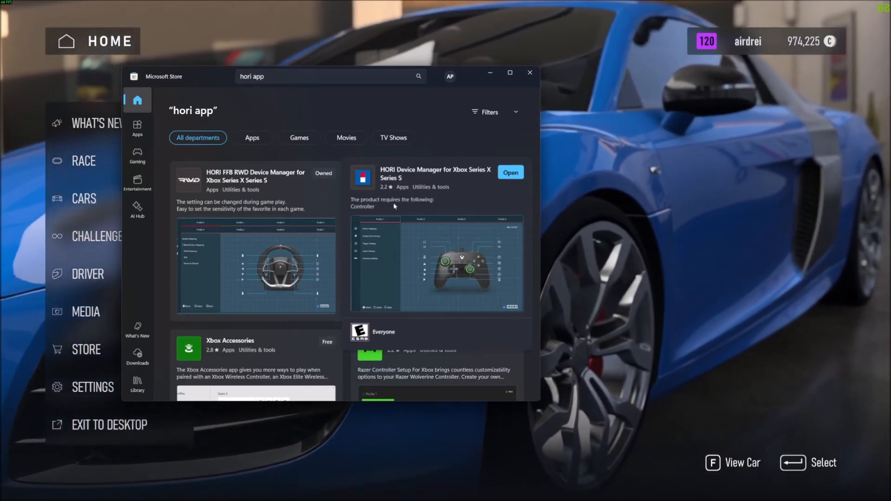
pyautogui.moveTo(405, 261)
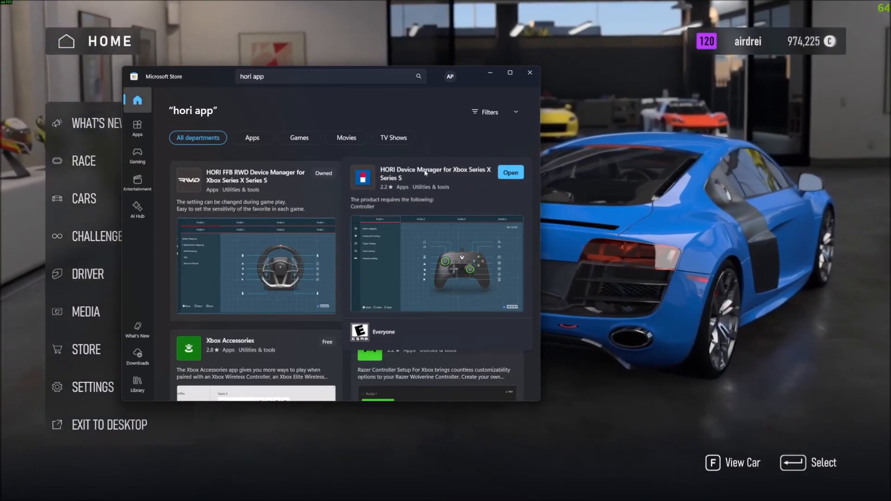
pyautogui.click(435, 176)
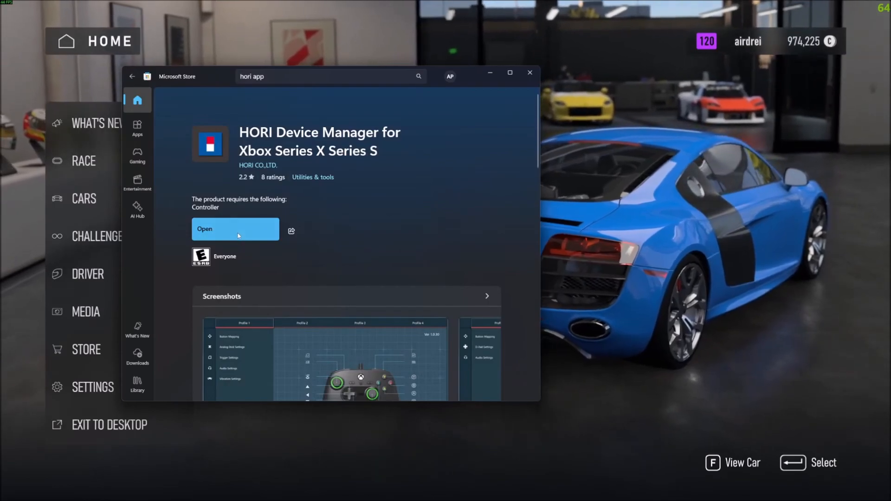
# - Launch HORI Device Manager and navigate back into its Steering Settings page
pyautogui.click(235, 228)
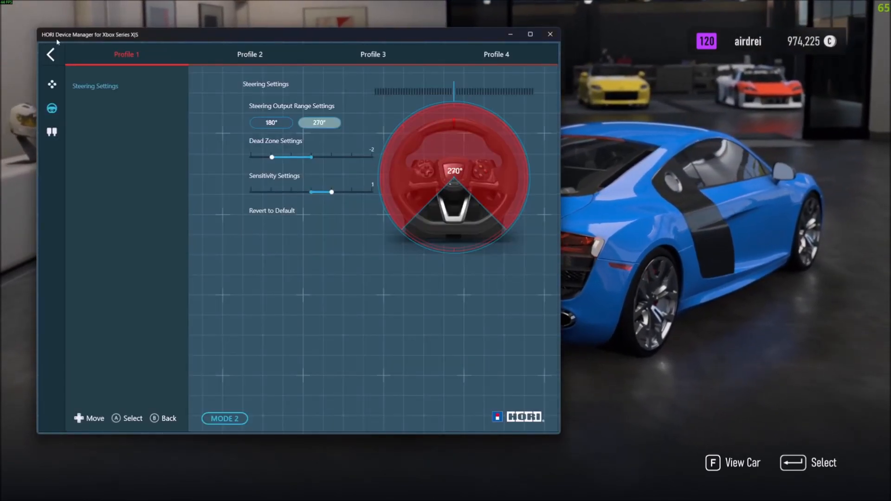
pyautogui.click(51, 84)
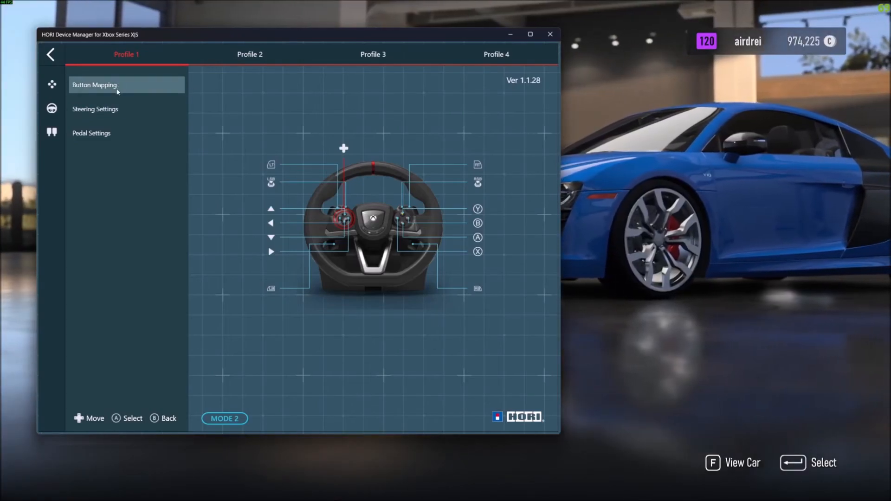
pyautogui.click(94, 109)
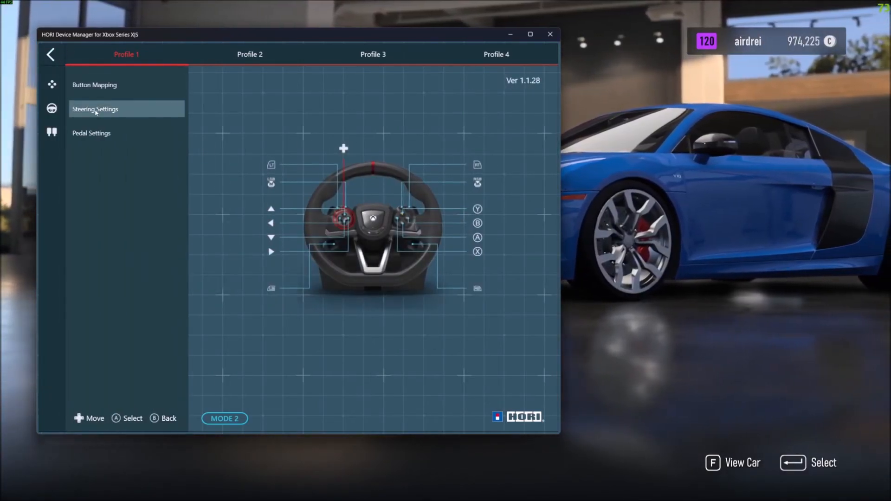
pyautogui.click(94, 109)
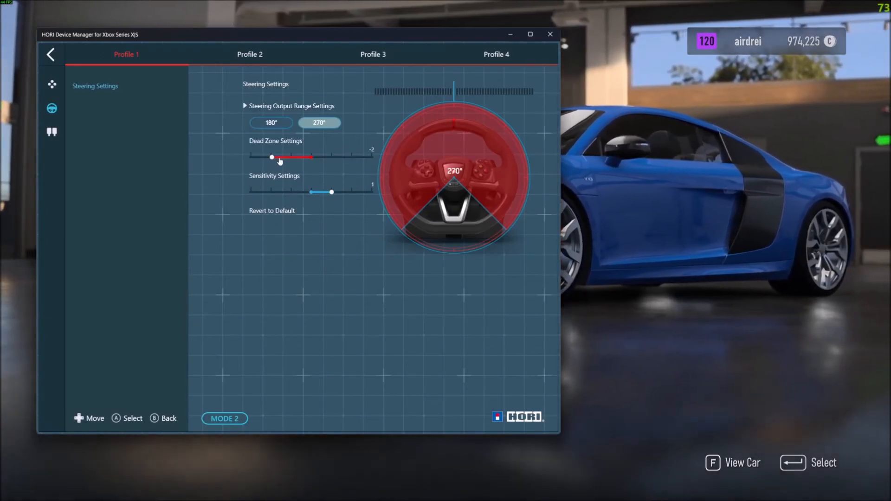
# - Drag the Dead Zone Settings slider from -2 up to 2
pyautogui.moveTo(271, 157); pyautogui.dragTo(291, 157)
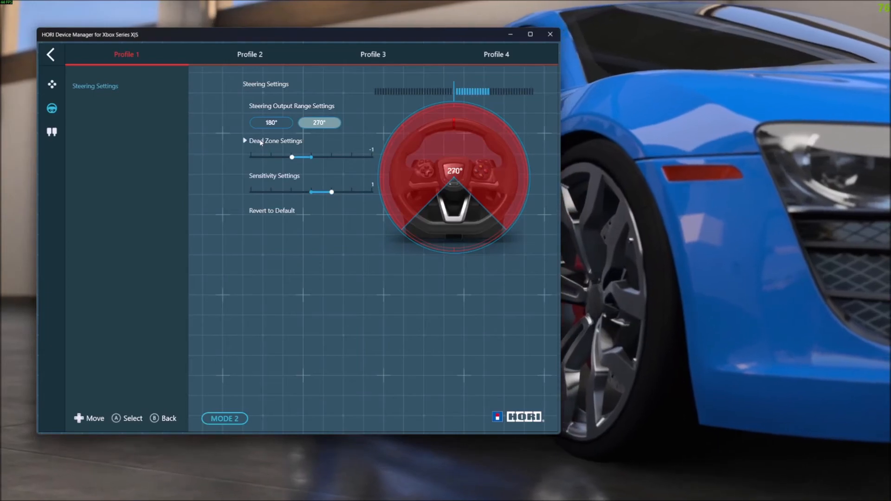
pyautogui.moveTo(291, 157); pyautogui.dragTo(306, 157)
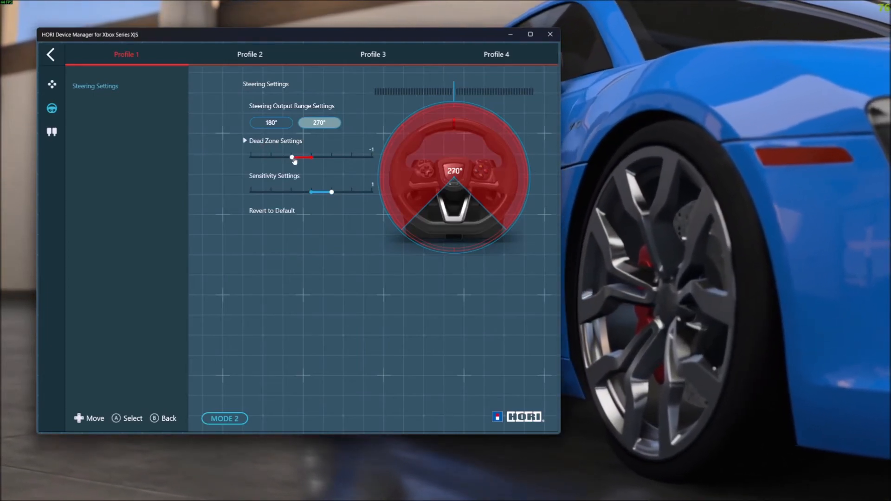
pyautogui.moveTo(291, 157); pyautogui.dragTo(351, 157)
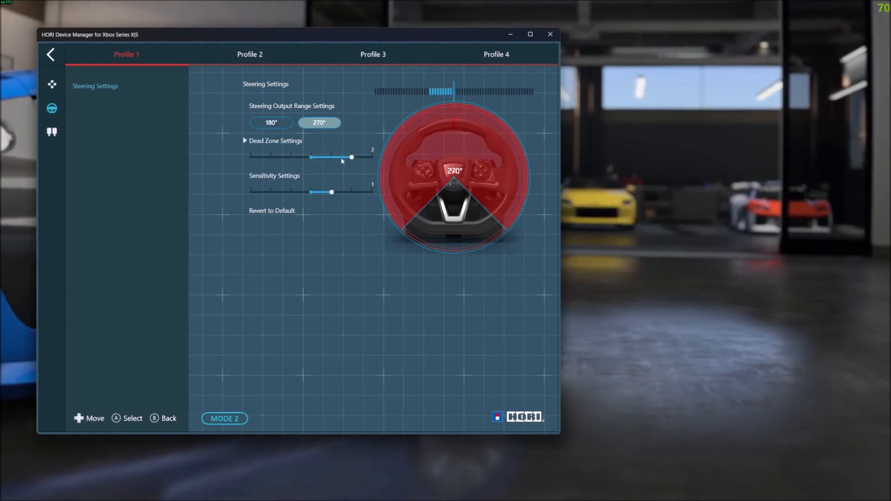
pyautogui.moveTo(351, 157); pyautogui.dragTo(271, 157)
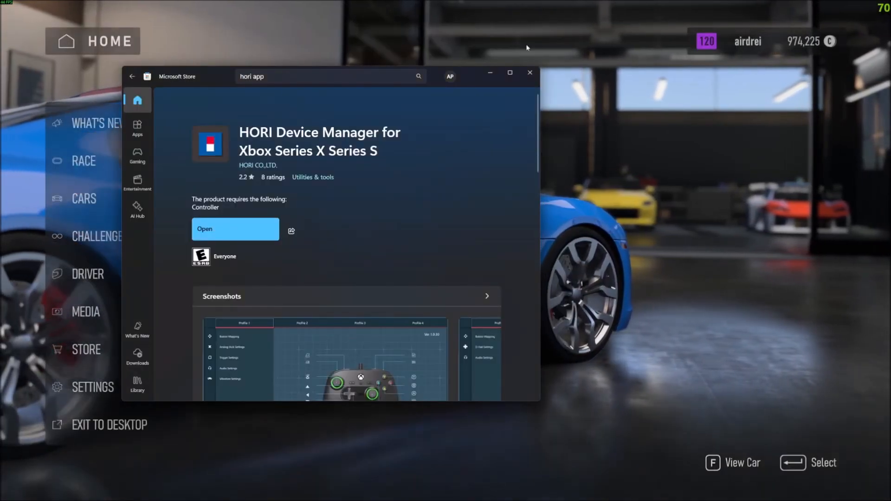
# - Bring Forza Motorsport forward and open Settings to the Advanced Controller tab
pyautogui.click(528, 72)
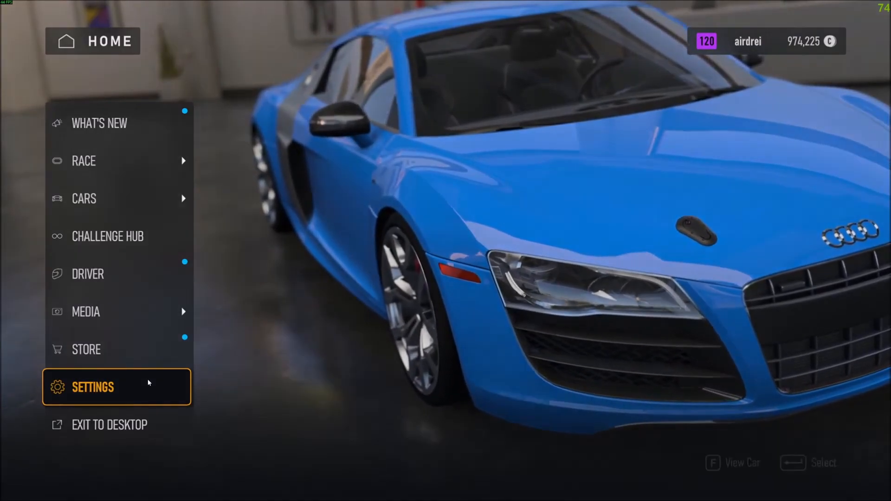
pyautogui.click(93, 387)
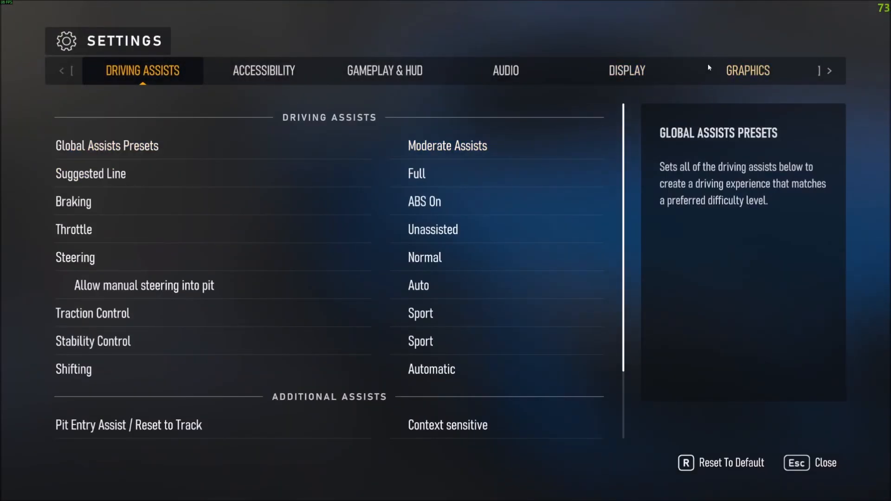
pyautogui.click(384, 70)
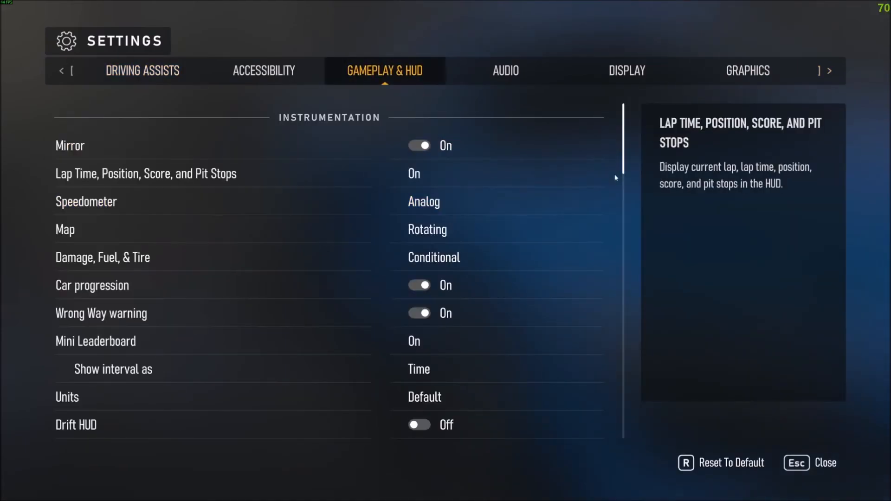
pyautogui.click(830, 71)
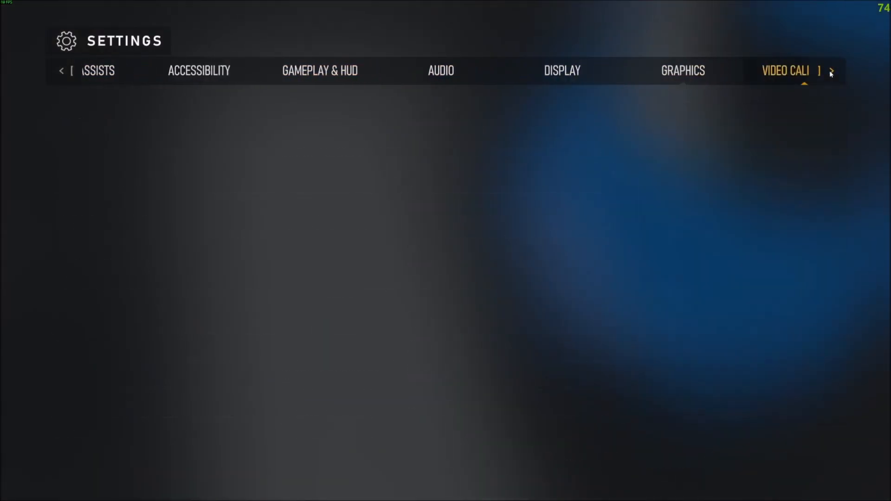
pyautogui.click(830, 71)
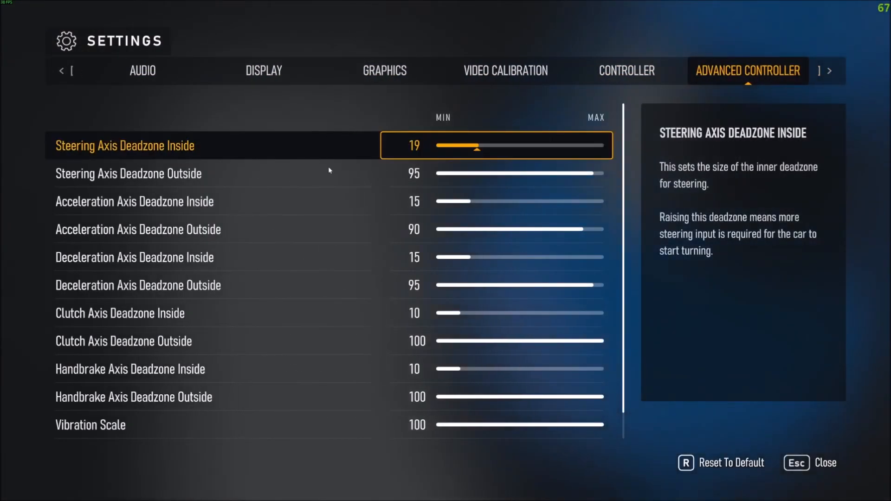
pyautogui.moveTo(231, 150)
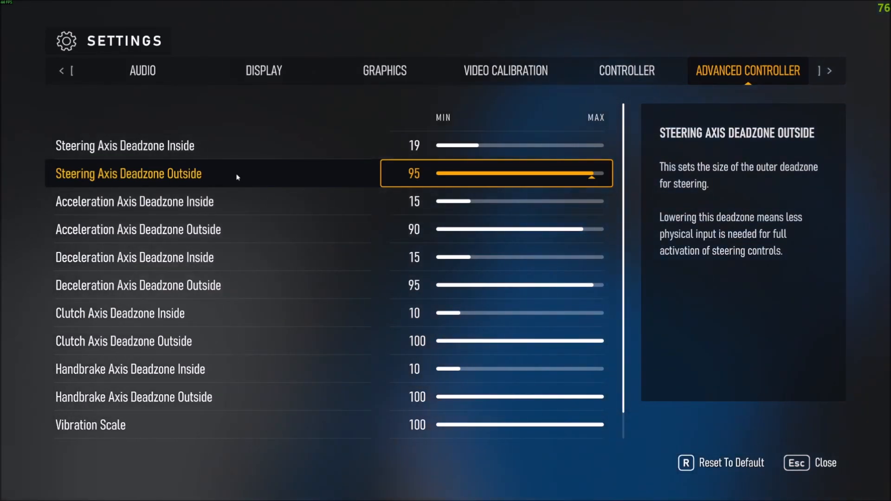
pyautogui.moveTo(230, 165)
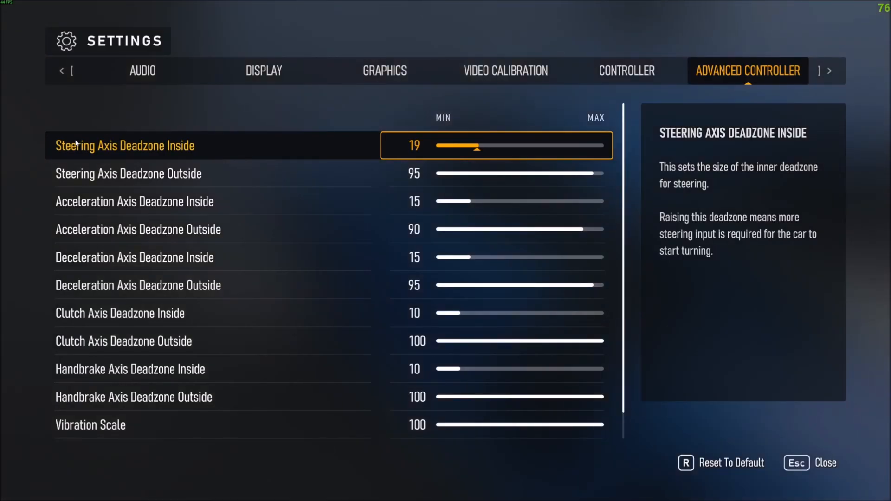
# - View the acceleration, steering and handbrake inner deadzone explanations
pyautogui.click(135, 201)
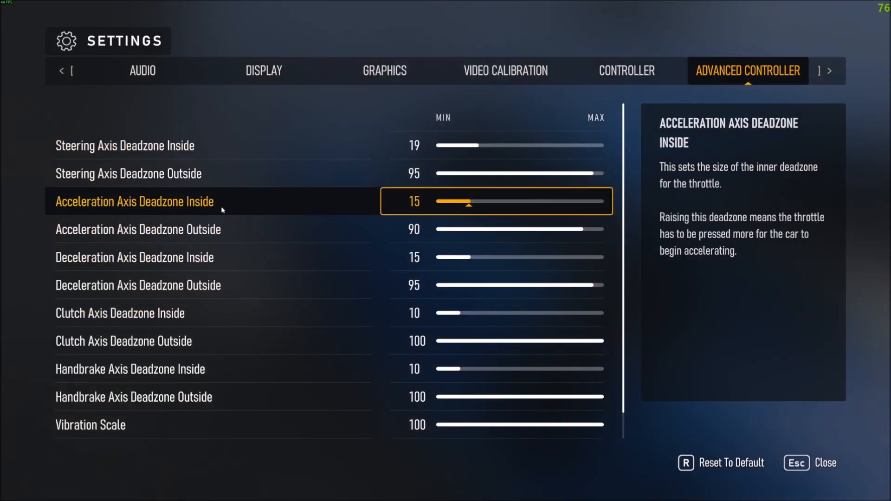
pyautogui.press('up')
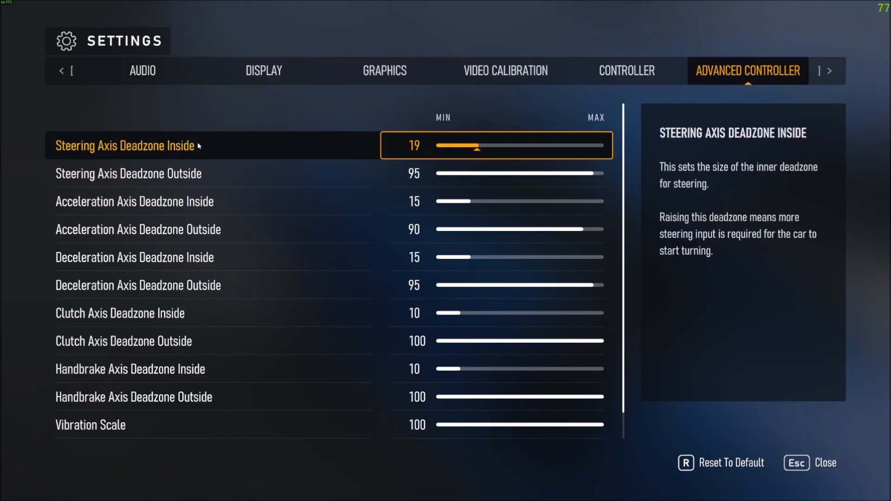
pyautogui.click(130, 368)
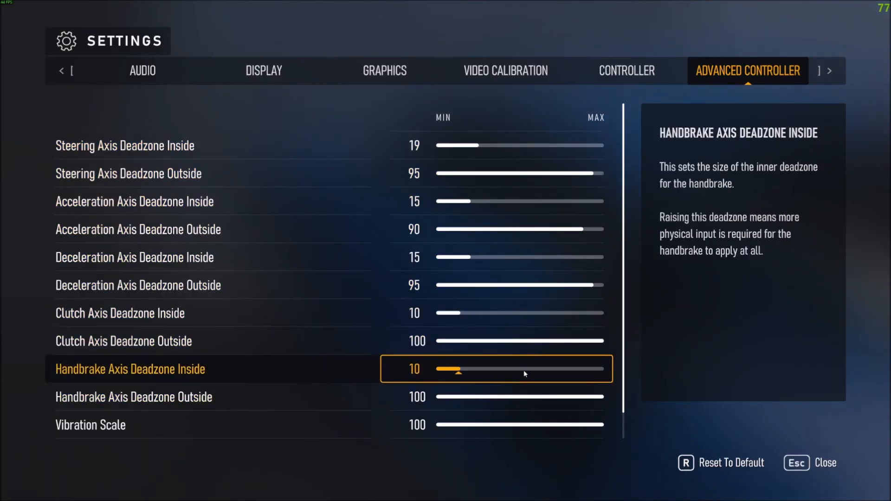